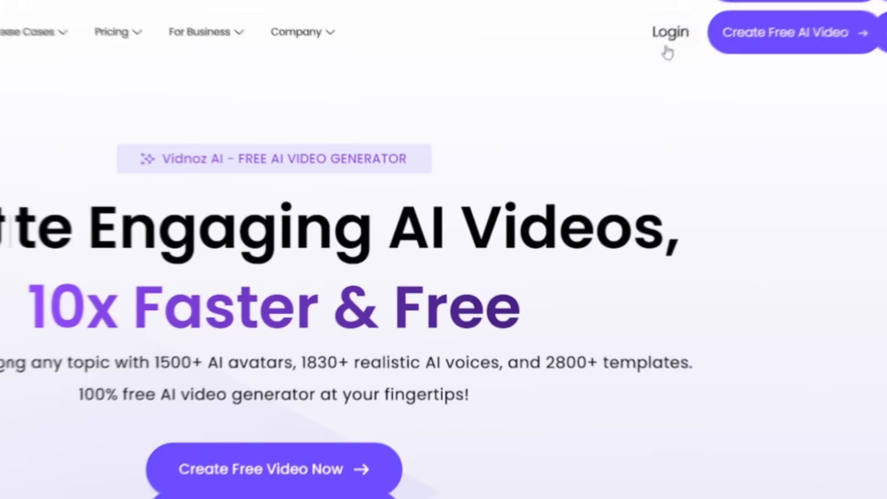
Step: Log in from the Vidnoz landing page to open the home dashboard
{"action": "left_click", "coordinate": [670, 32]}
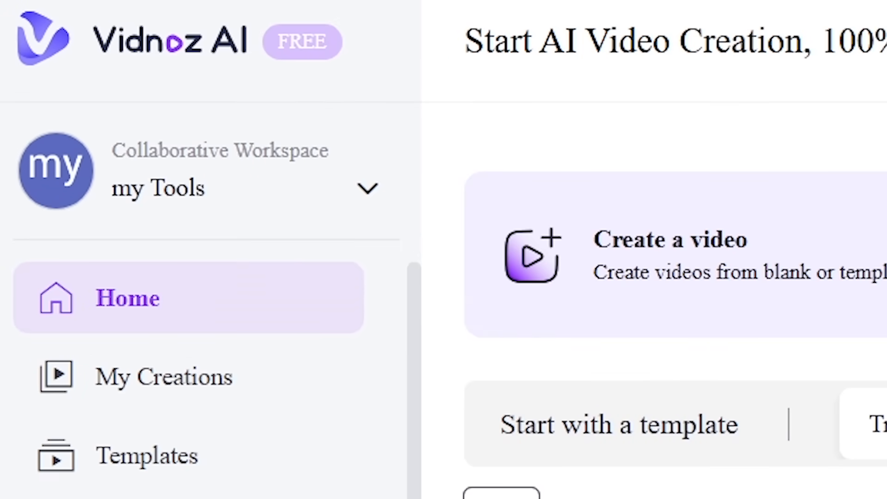
{"action": "scroll", "scroll_direction": "down", "scroll_amount": 3}
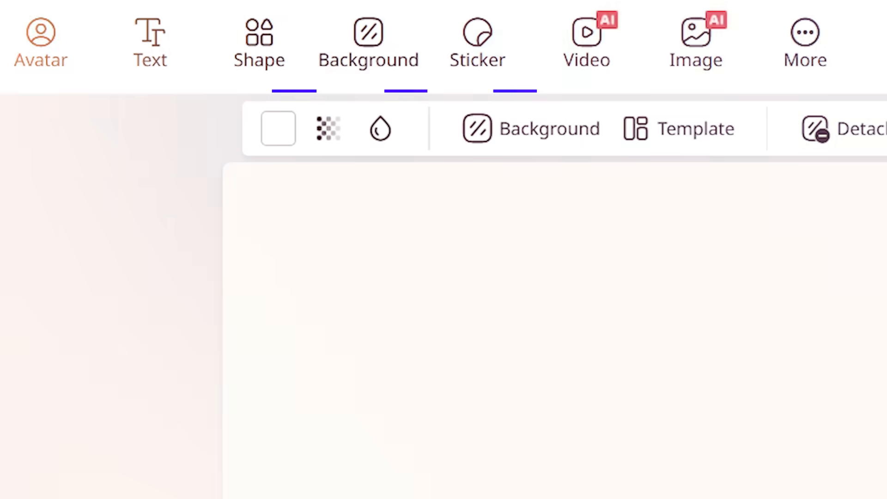
Step: Open the Unsplash image library for the scene and enter 'pc se' as text
{"action": "left_click", "coordinate": [696, 35]}
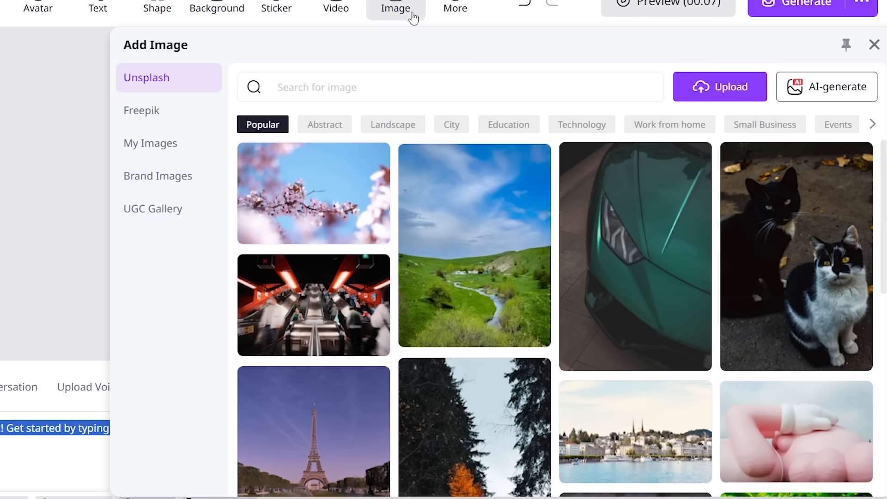
{"action": "mouse_move", "coordinate": [470, 263]}
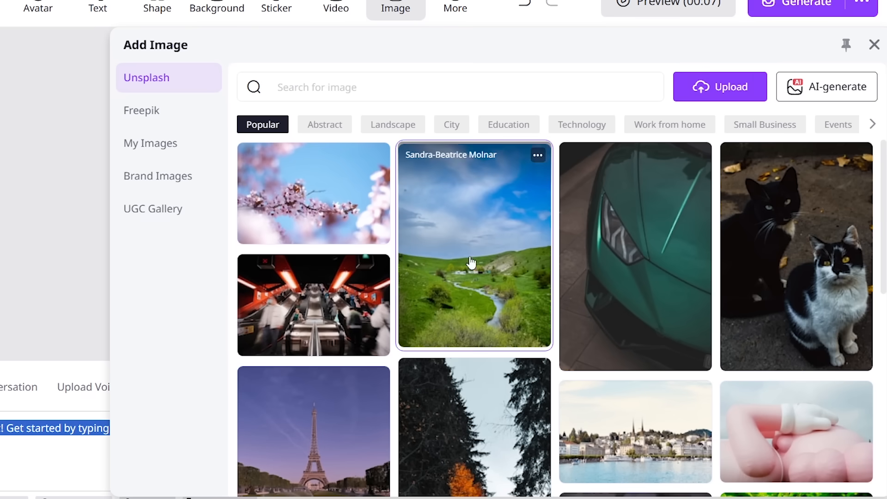
{"action": "type", "text": "pc se"}
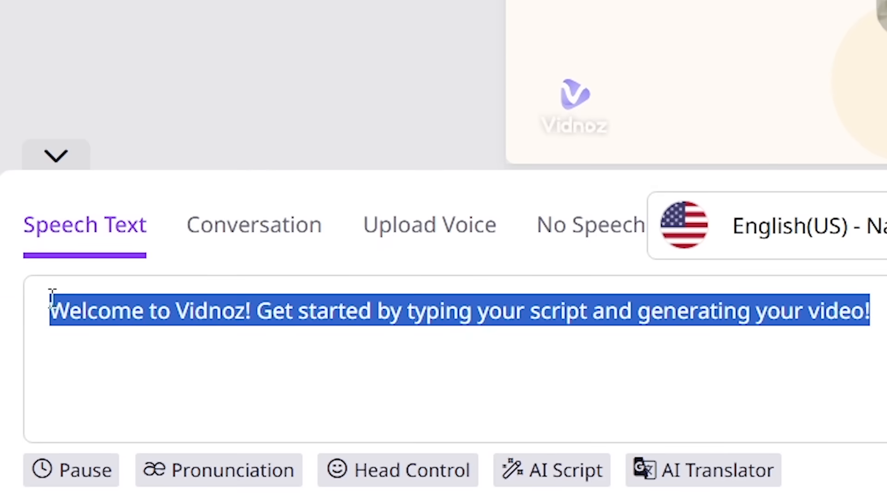
Step: Replace the speech text with 'welcome to ninja tech' and play the preview
{"action": "type", "text": "welcome to ninja tech"}
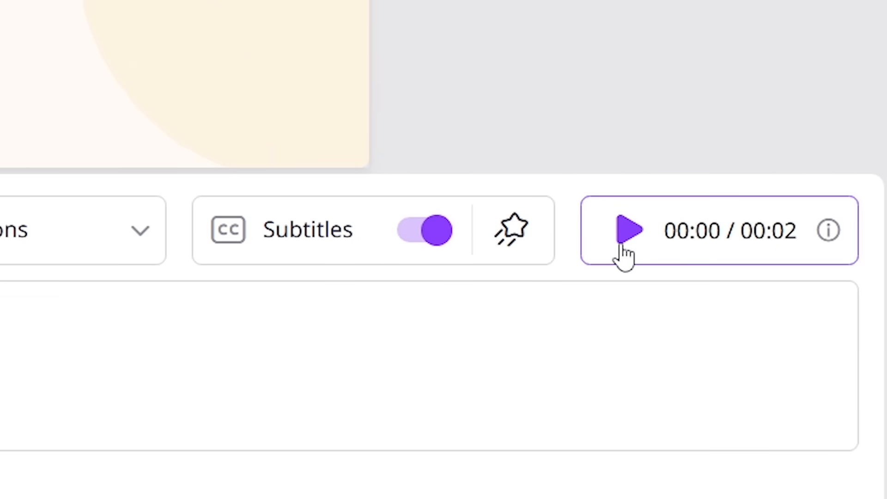
{"action": "left_click", "coordinate": [629, 231]}
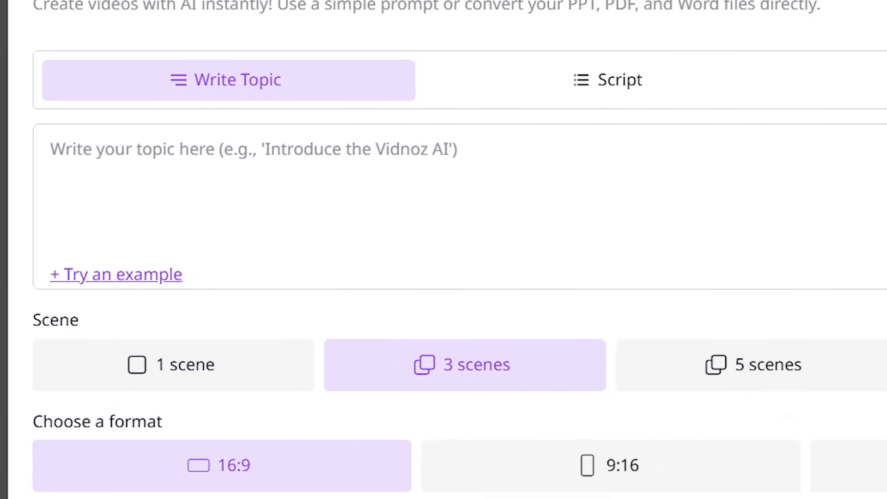
Step: View the wizard's Script and File options, then return to Write Topic and scroll down
{"action": "left_click", "coordinate": [467, 104]}
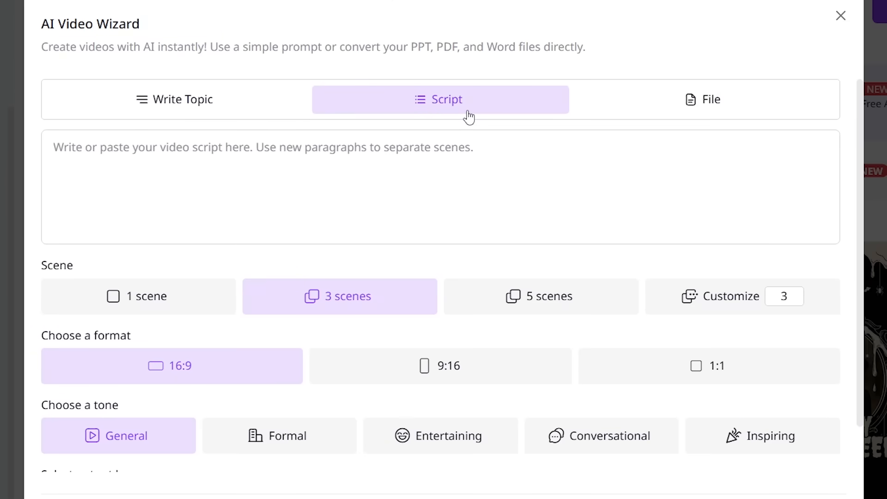
{"action": "left_click", "coordinate": [704, 100]}
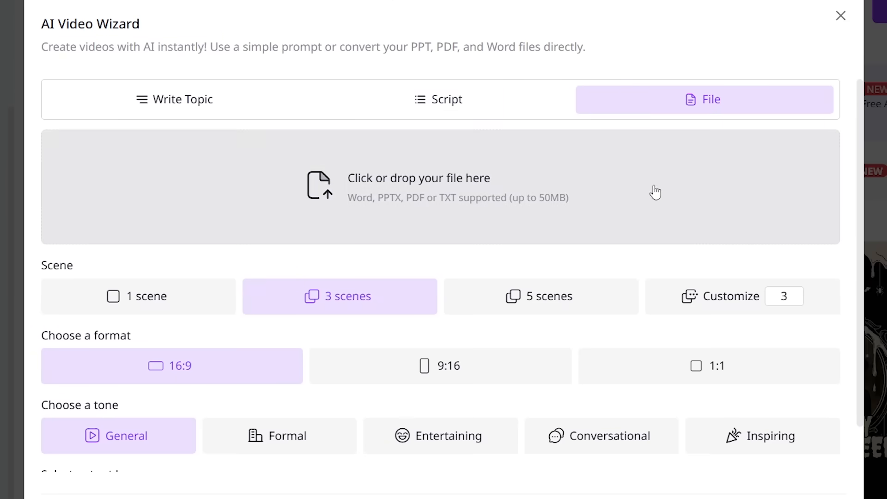
{"action": "left_click", "coordinate": [173, 99]}
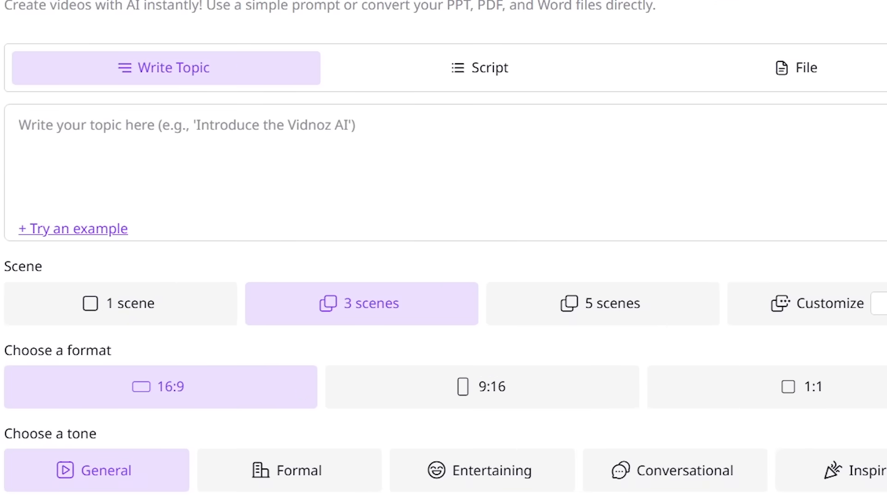
{"action": "scroll", "scroll_direction": "down", "scroll_amount": 3}
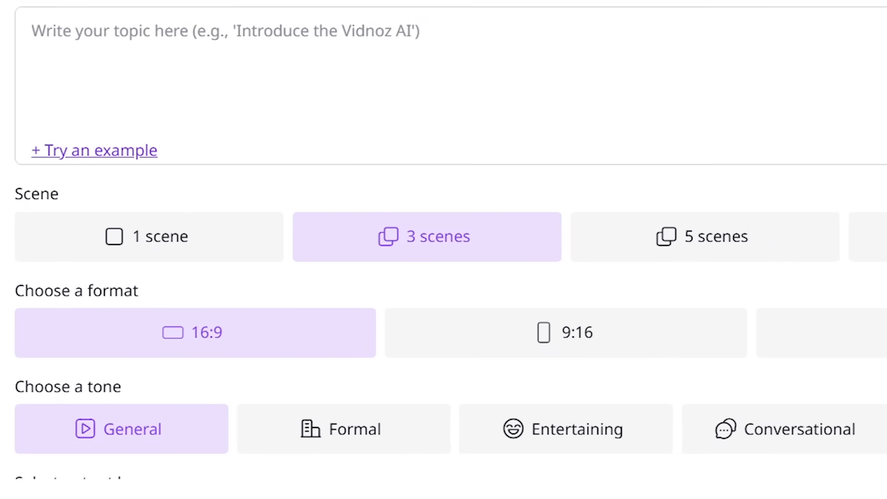